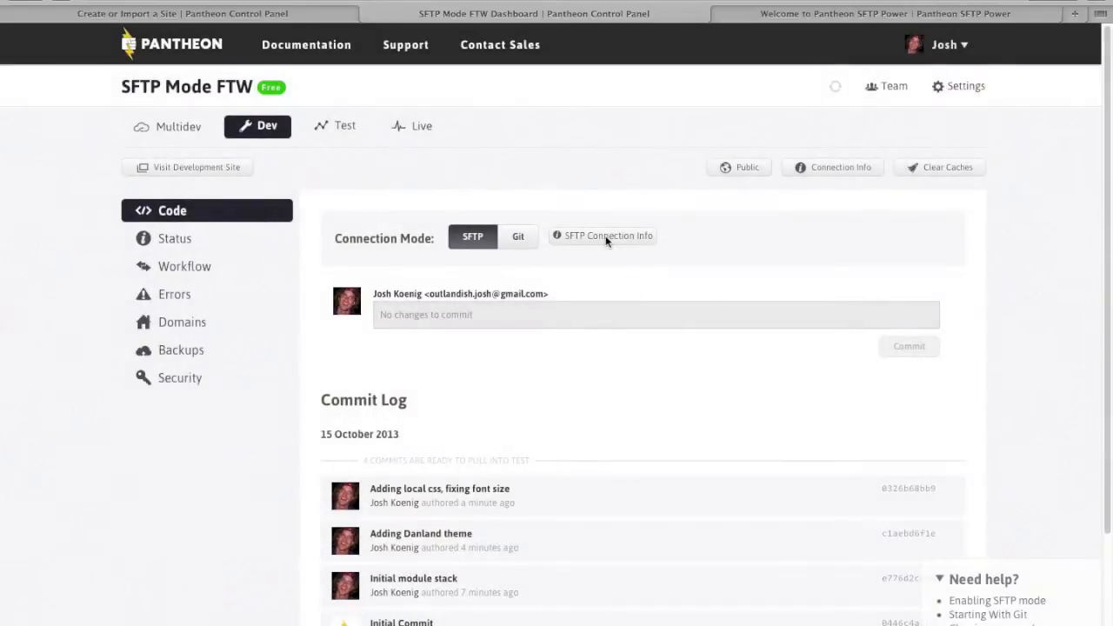
Step: Show the Dev environment's SFTP connection info: host, username, port and command-line details
click(608, 235)
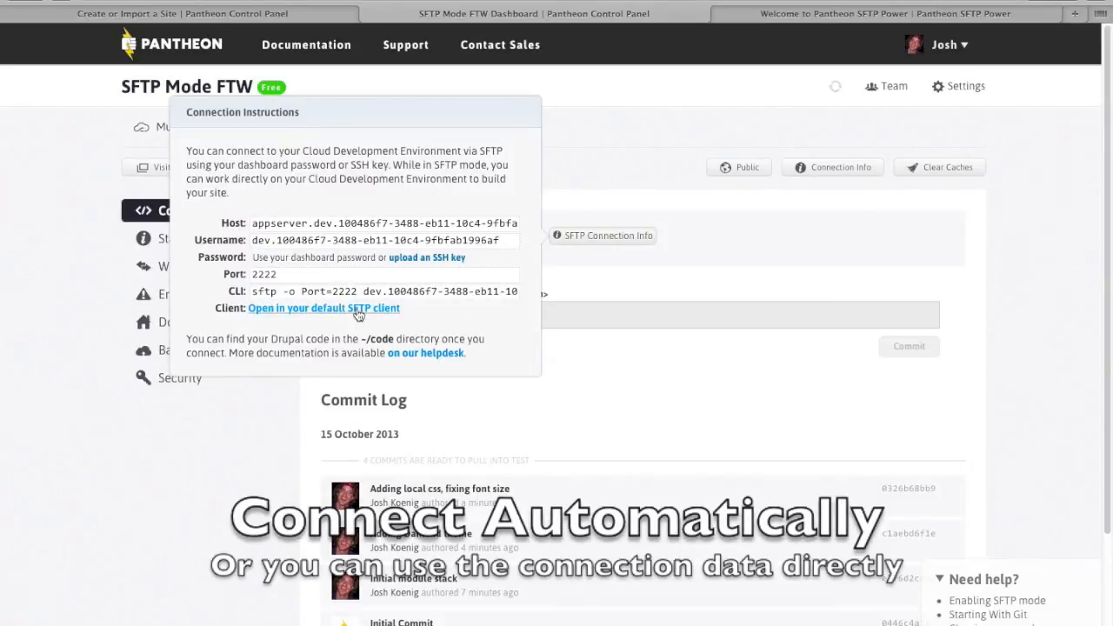
Step: Open the Dev SFTP connection in Transmit and log in with the dashboard password
click(322, 307)
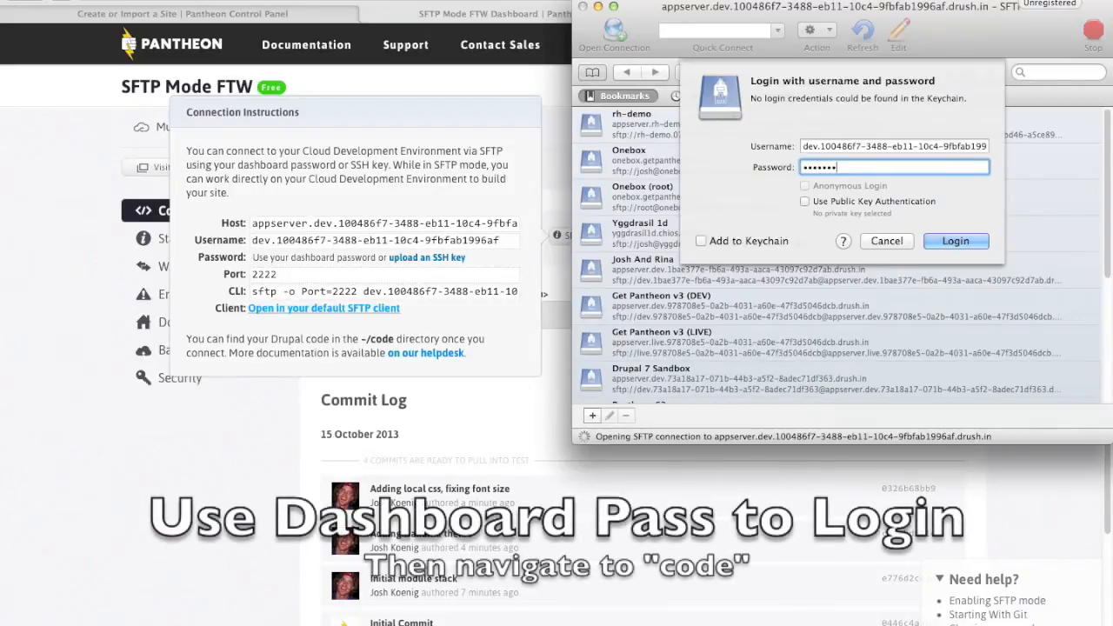
click(954, 241)
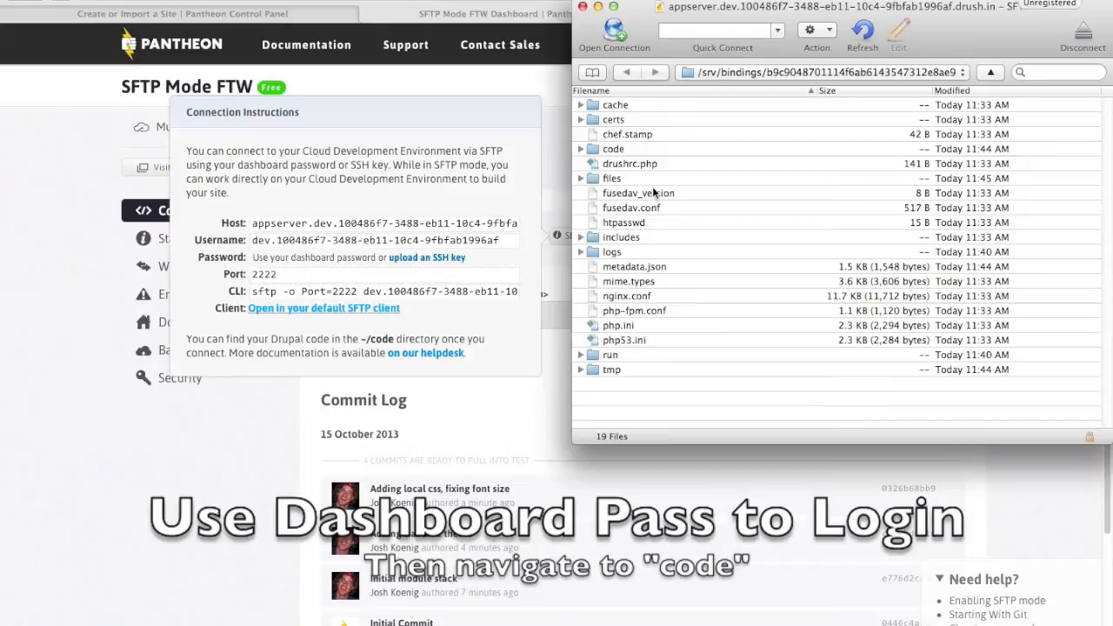
Step: Open code/sites/all/themes/danland/local.css and change the body font size from 100 to 120
click(613, 148)
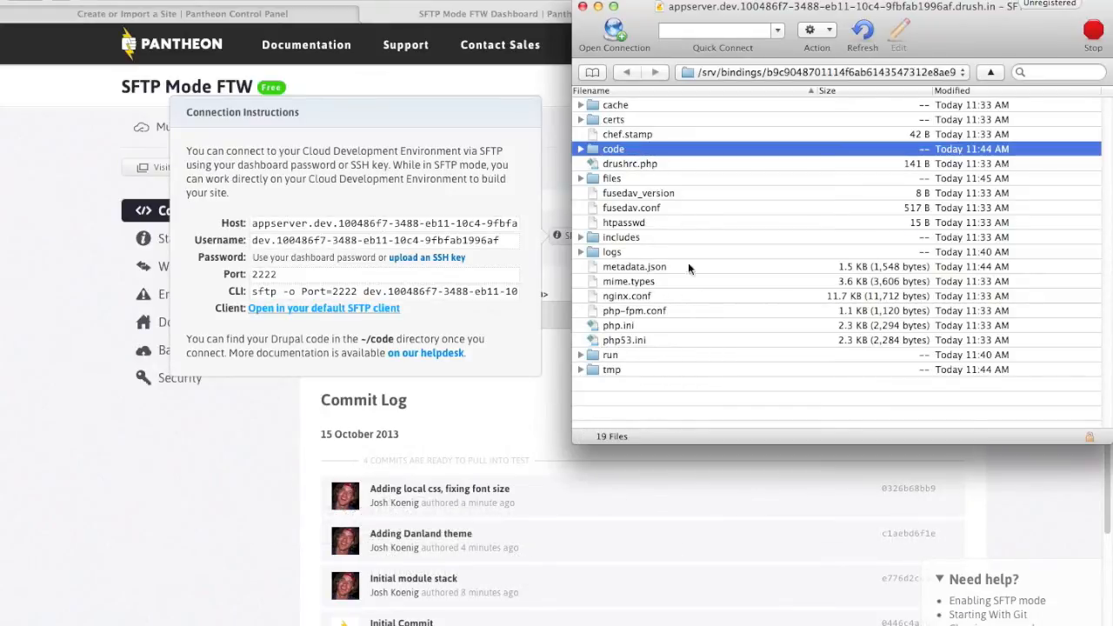
double_click(613, 148)
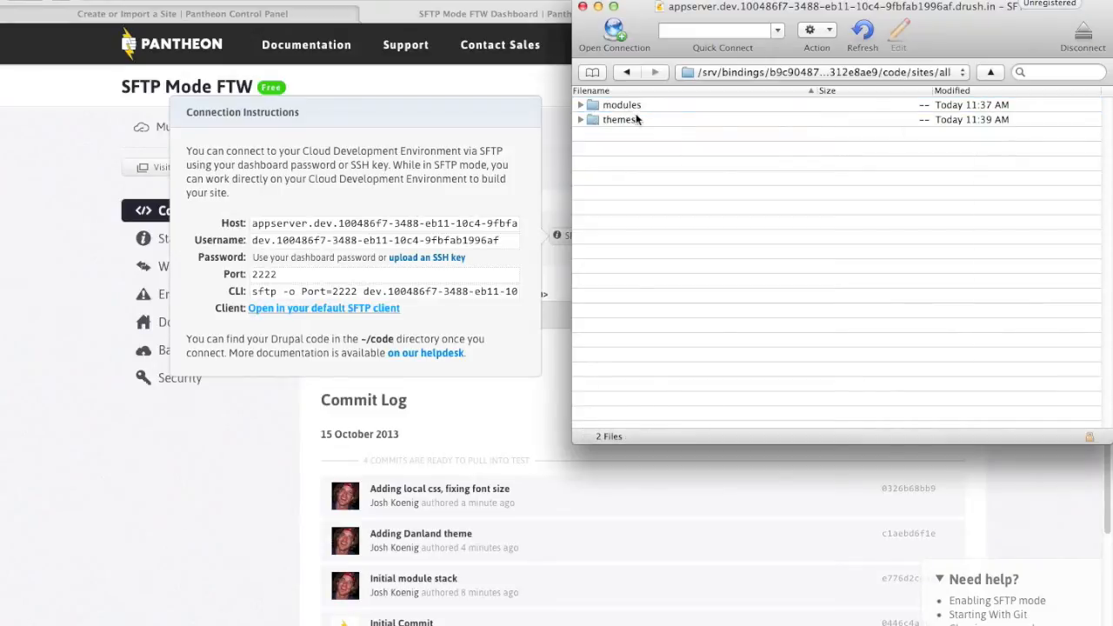
double_click(621, 119)
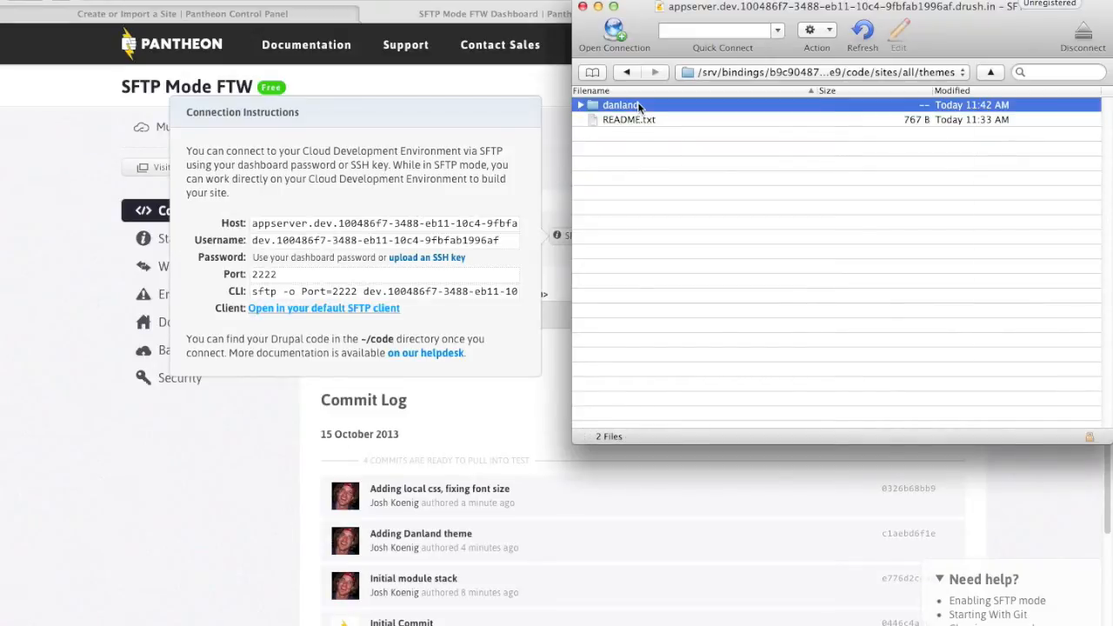
double_click(621, 104)
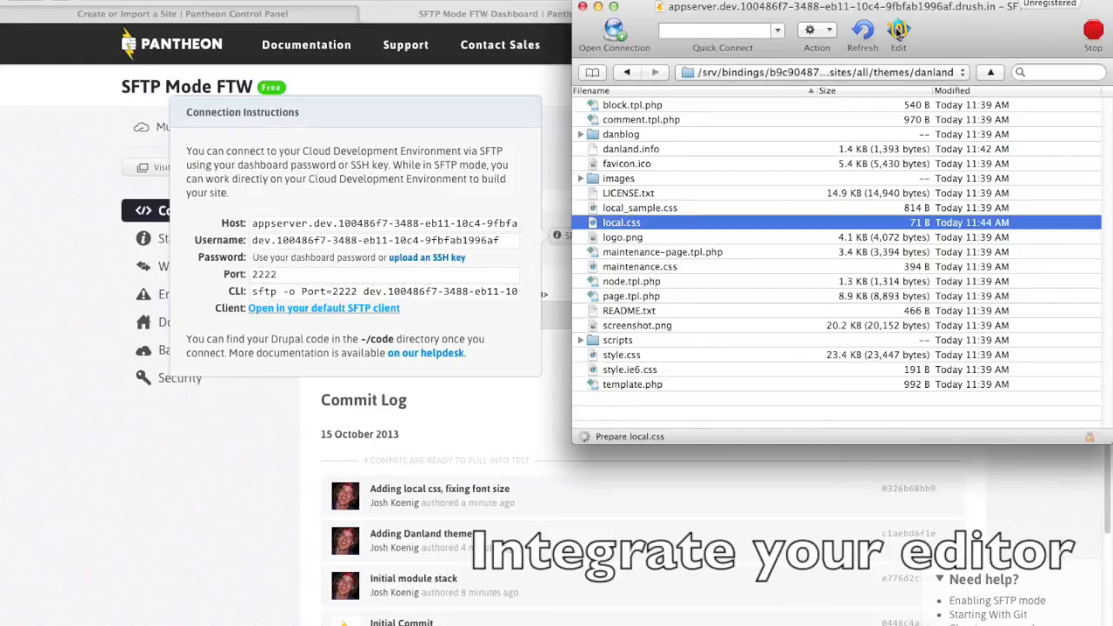
double_click(621, 221)
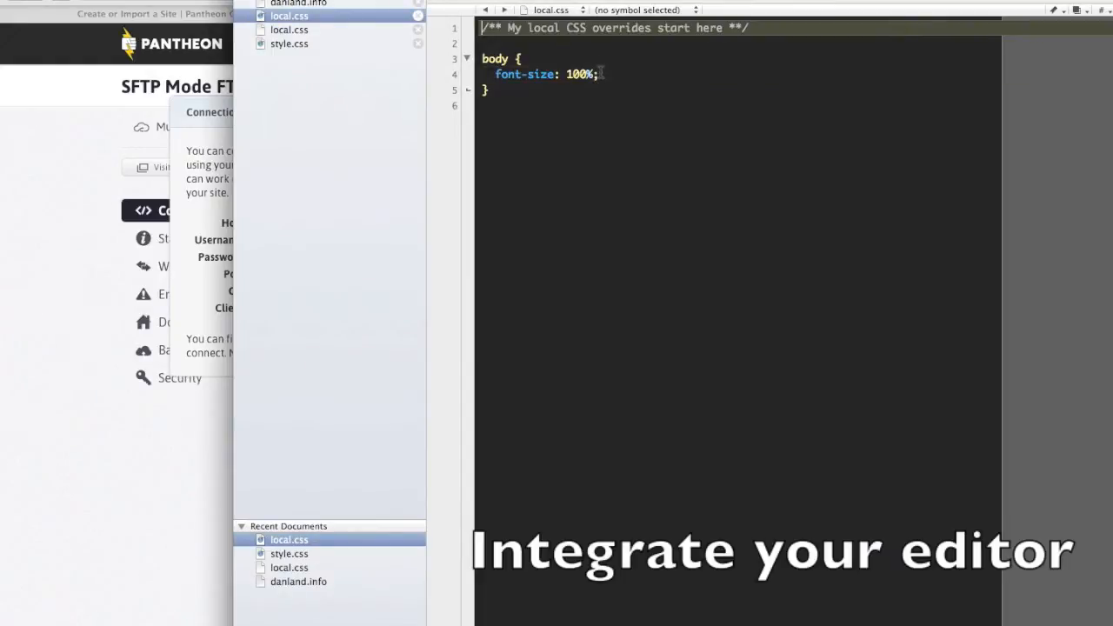
text(120)
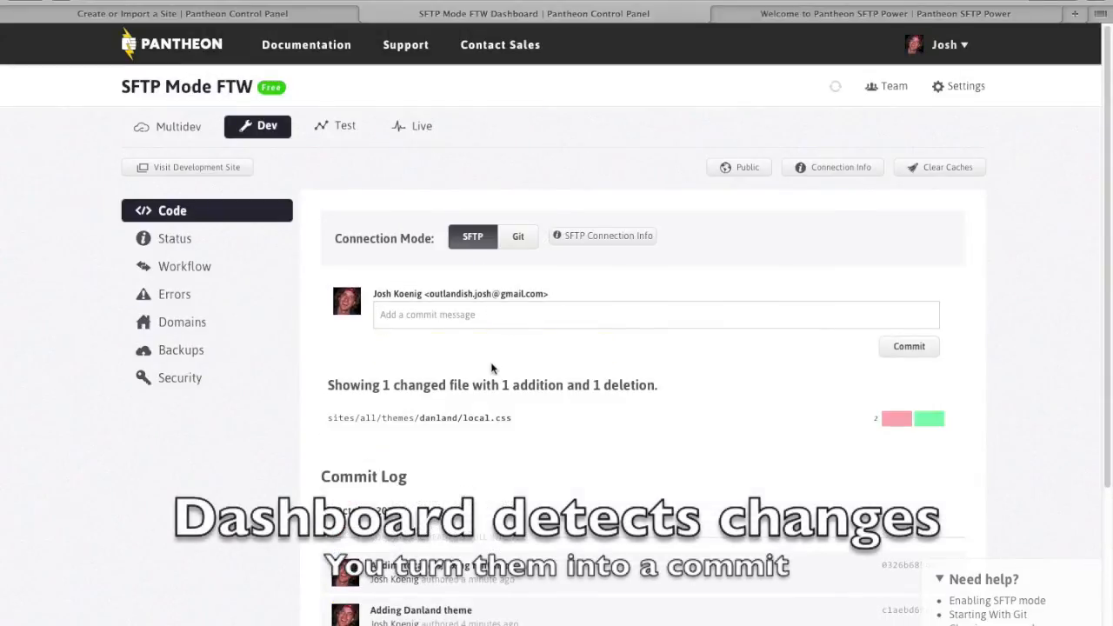
Step: Commit the local.css change with message 'Increase font size!', then visit the development site
text(Increase font size!)
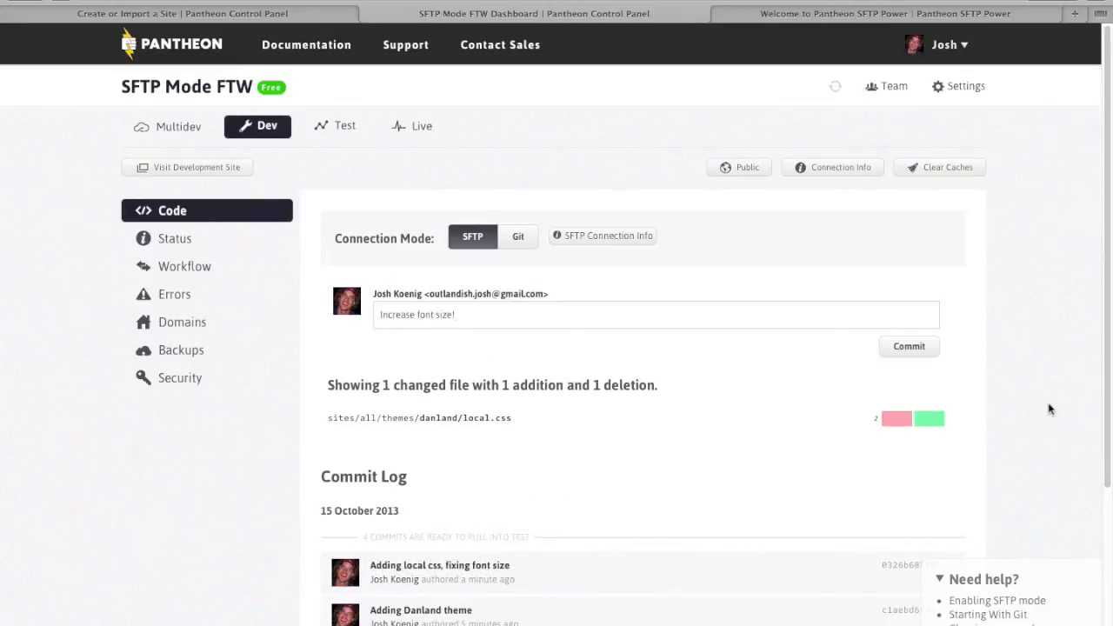
click(907, 346)
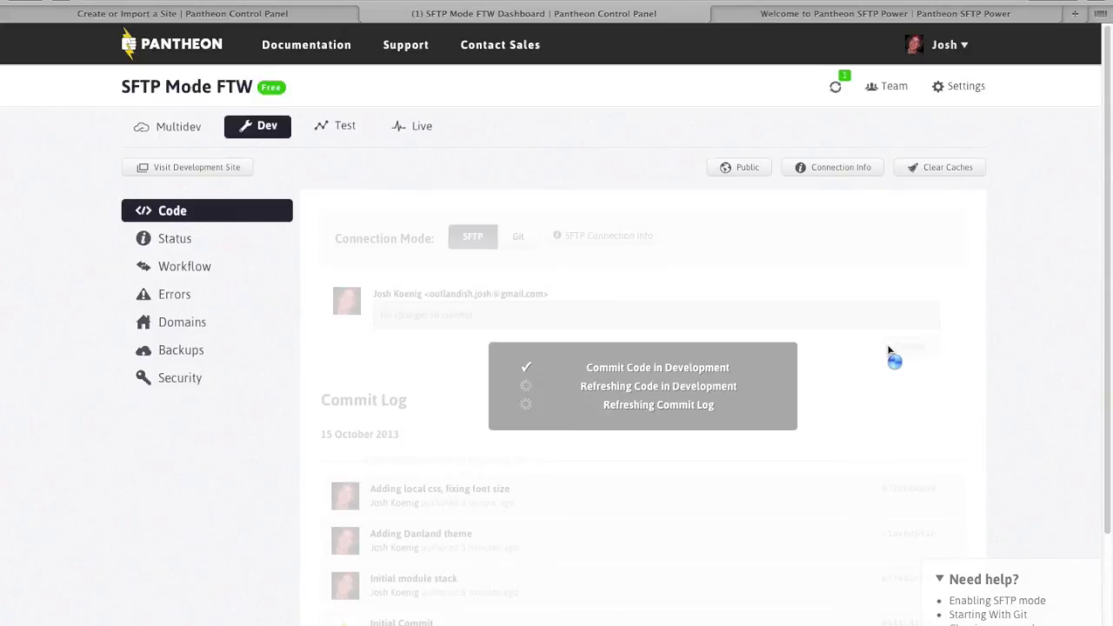
click(908, 346)
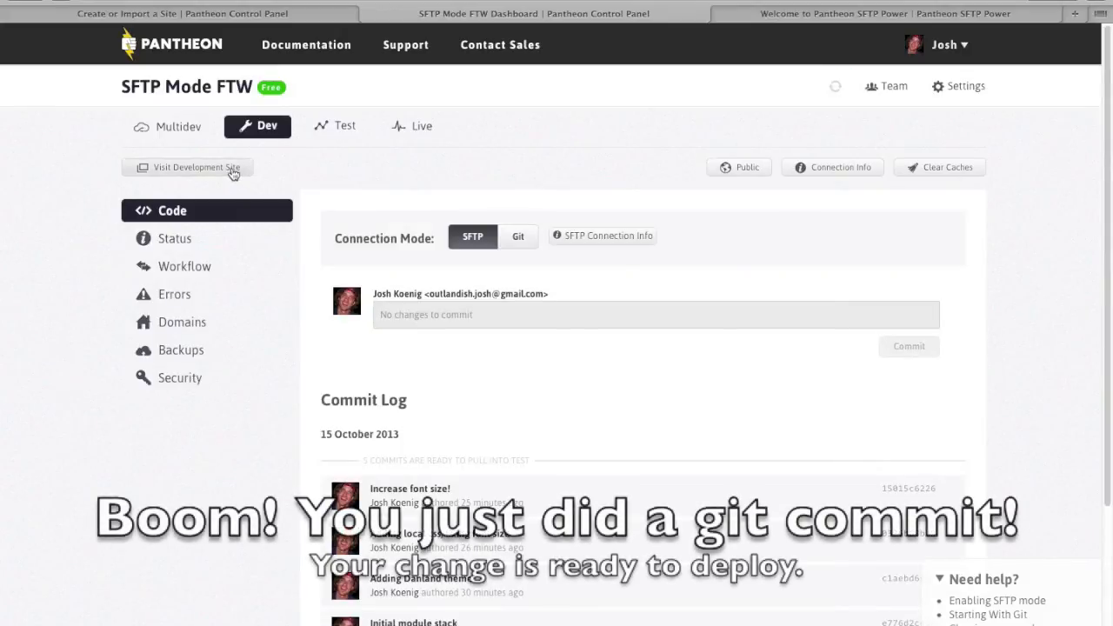
click(187, 167)
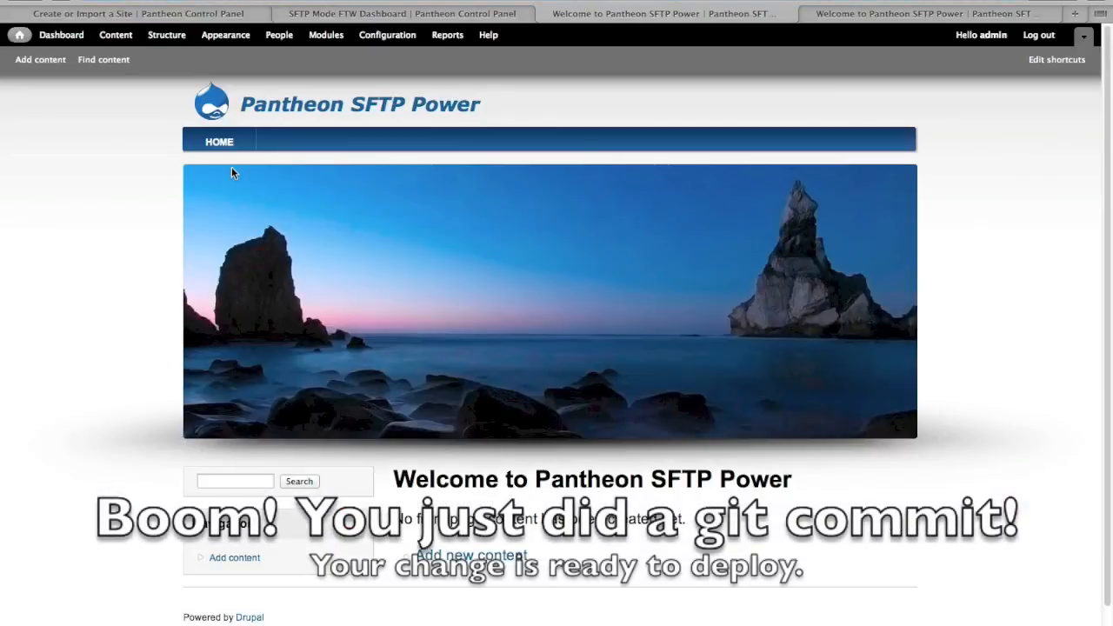